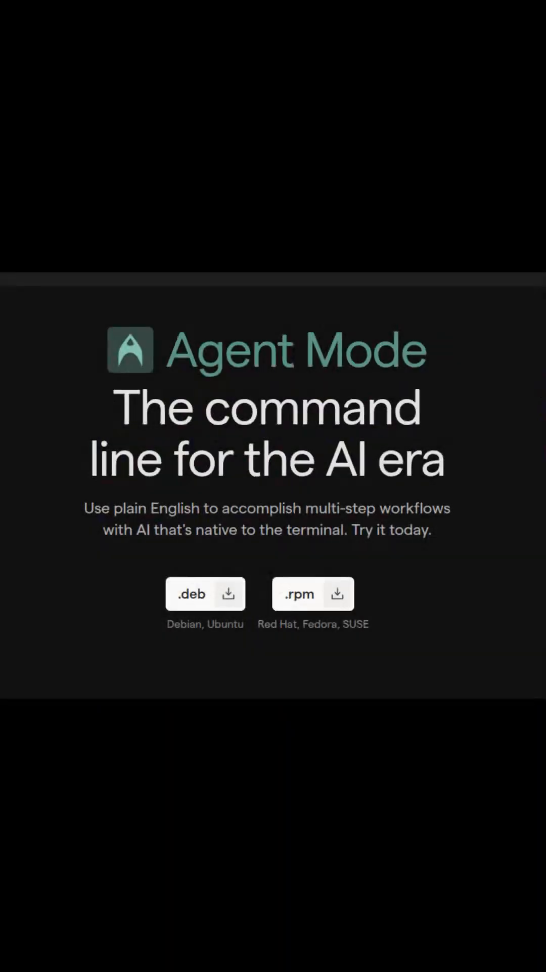
- Browse the warp.dev Agent Mode and modern-terminal pages, then switch to the Warp terminal window
scroll("down", 3)
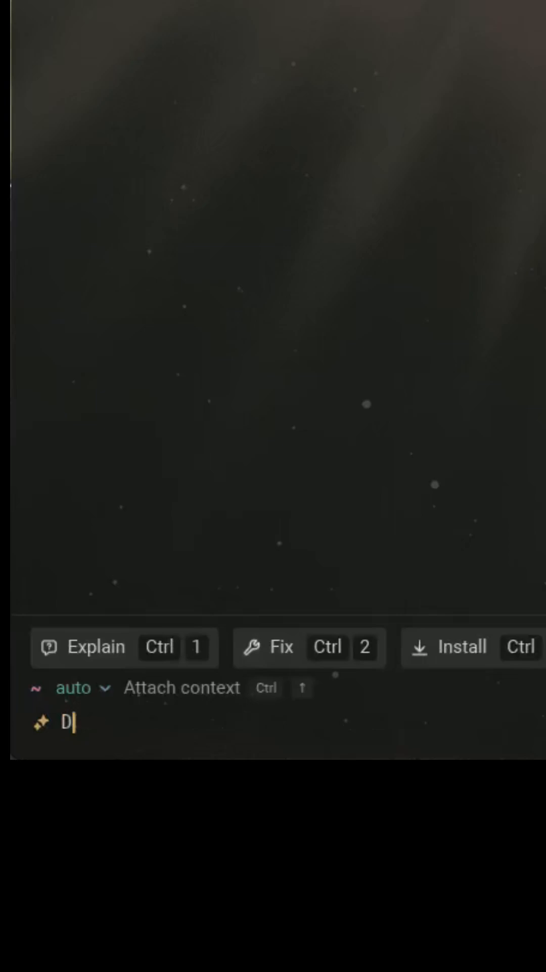
type("eploy my app")
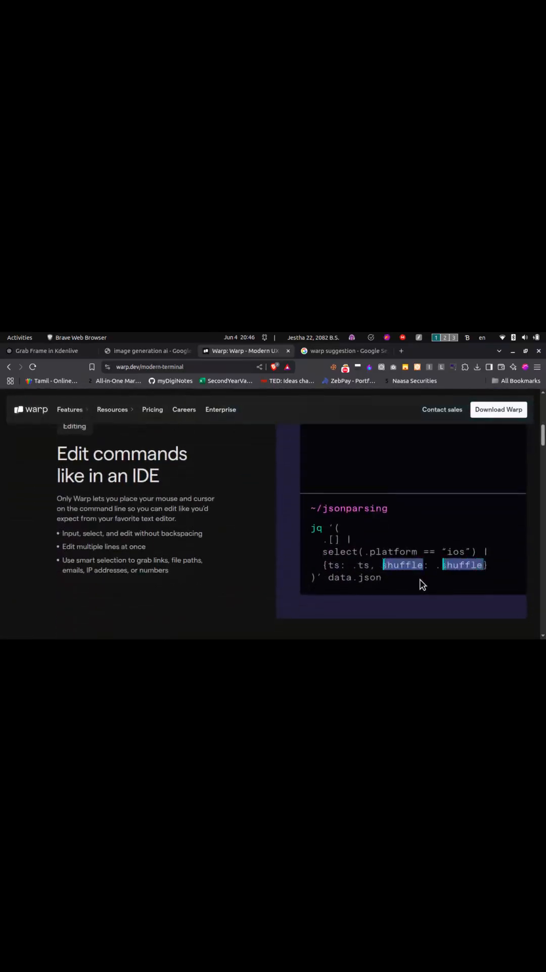
left_click(498, 409)
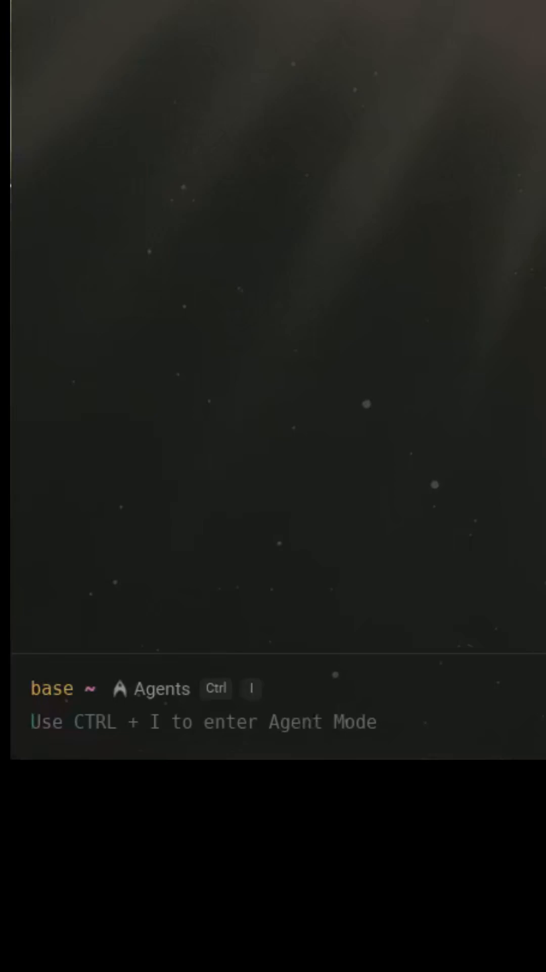
- Clear the terminal, list file1.txt, file2.txt and file3.txt in zipp, and dismiss the AI zip suggestions
key("ctrl+i")
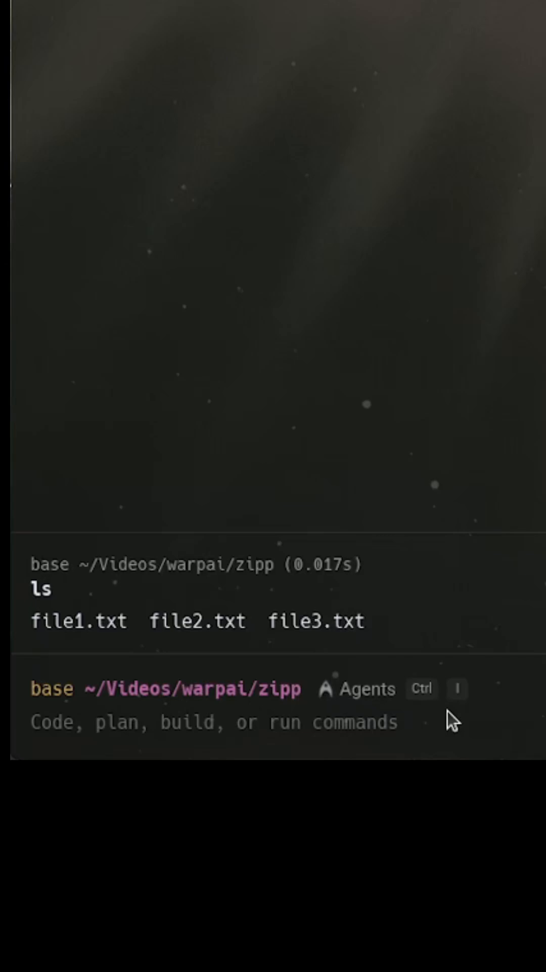
type("clear")
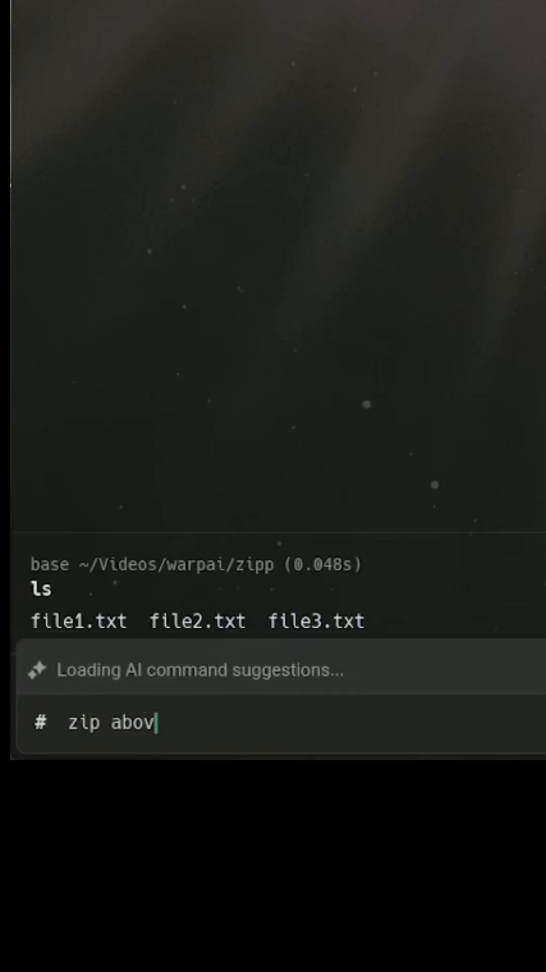
type("e files")
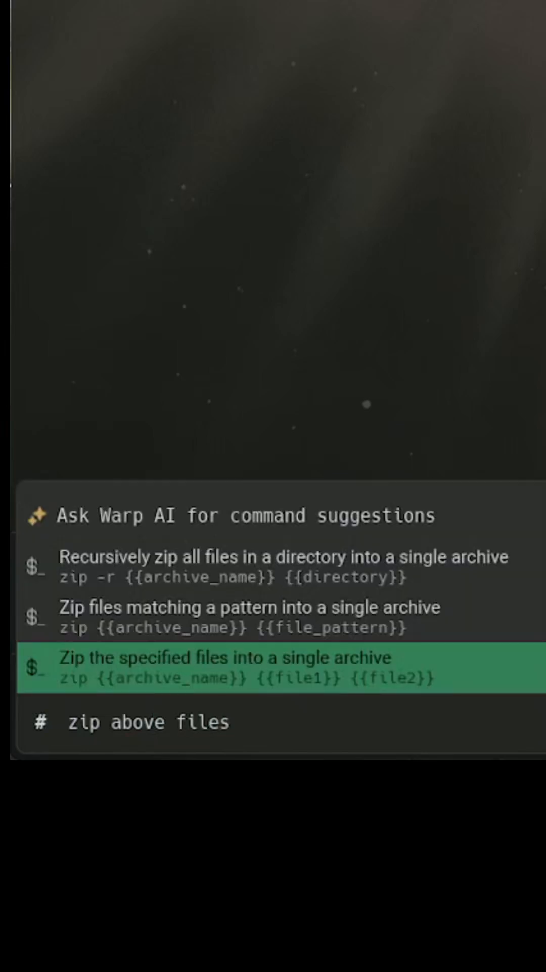
left_click(273, 668)
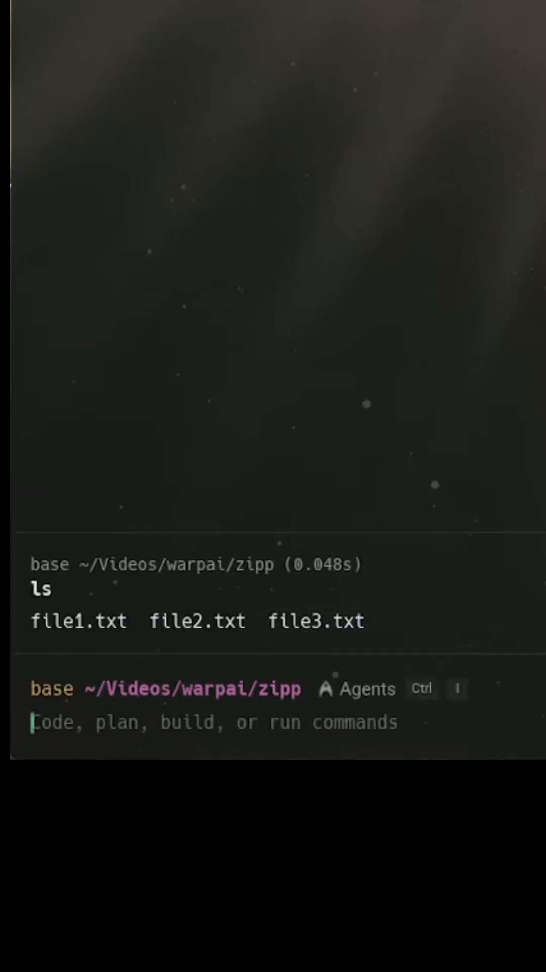
- Ask the AI agent to 'zip above files'
type("zip above files")
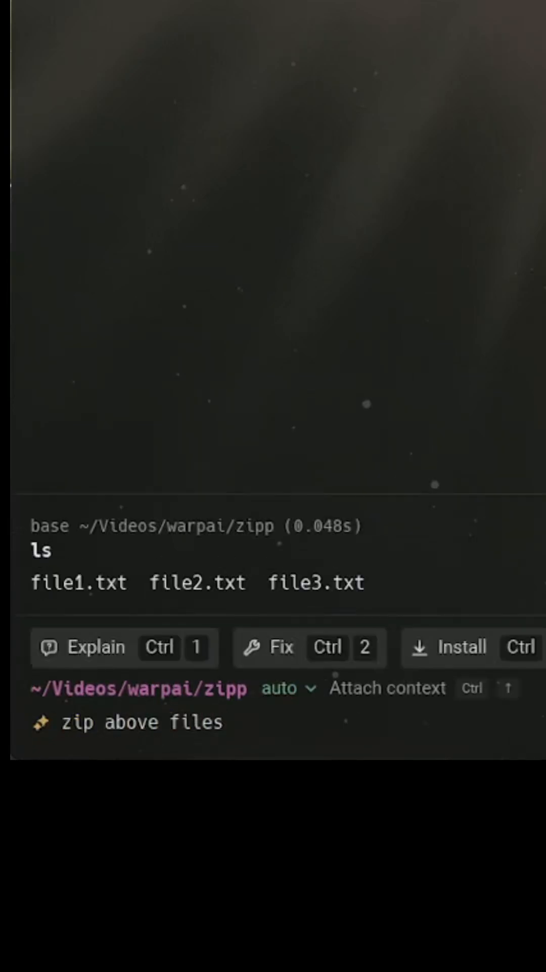
key("Return")
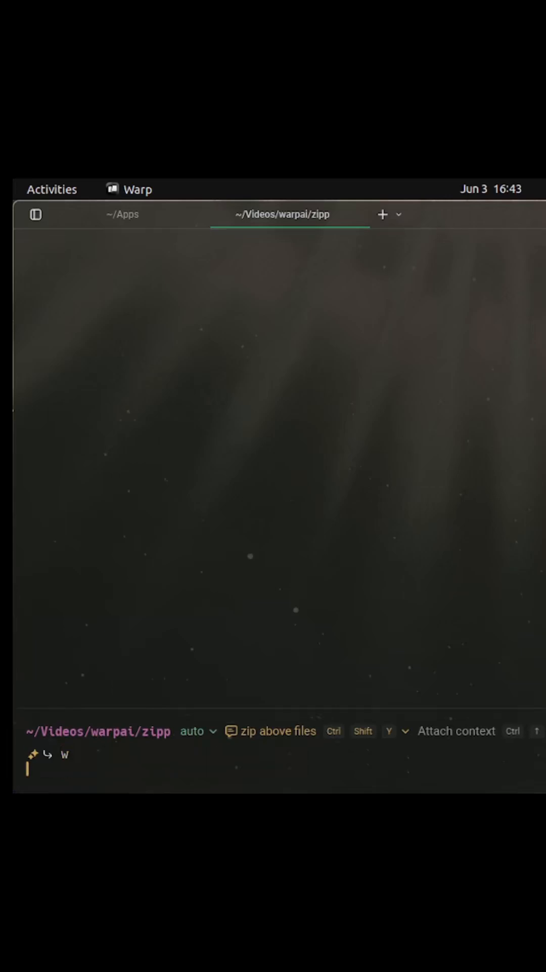
- Ask the agent 'What is the ip address of the wifi interface?'
type("What is t")
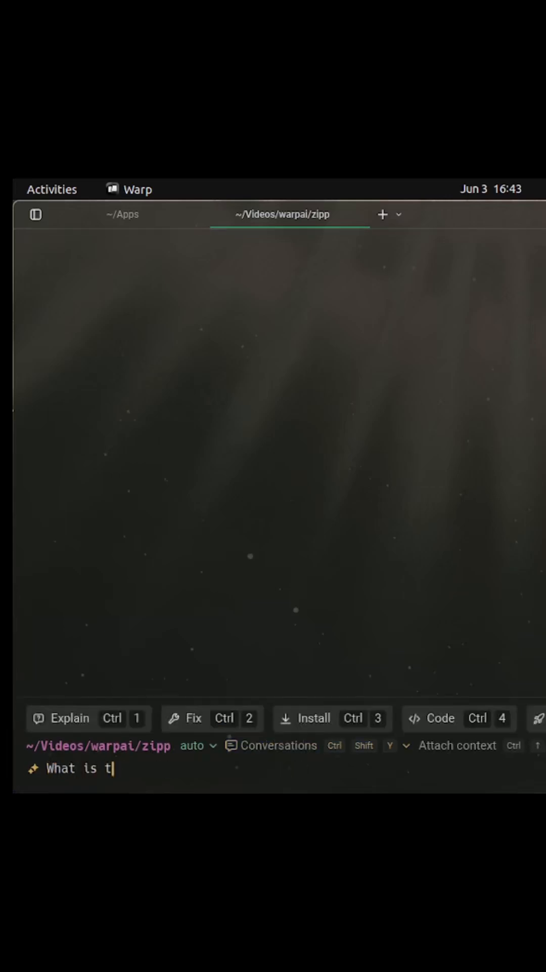
type("he ip address of th")
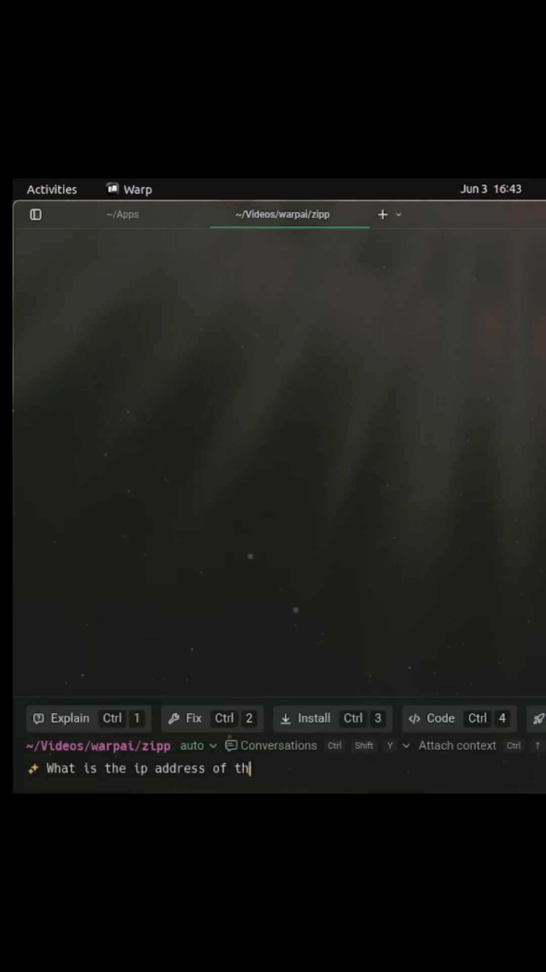
type("e wifi interface?")
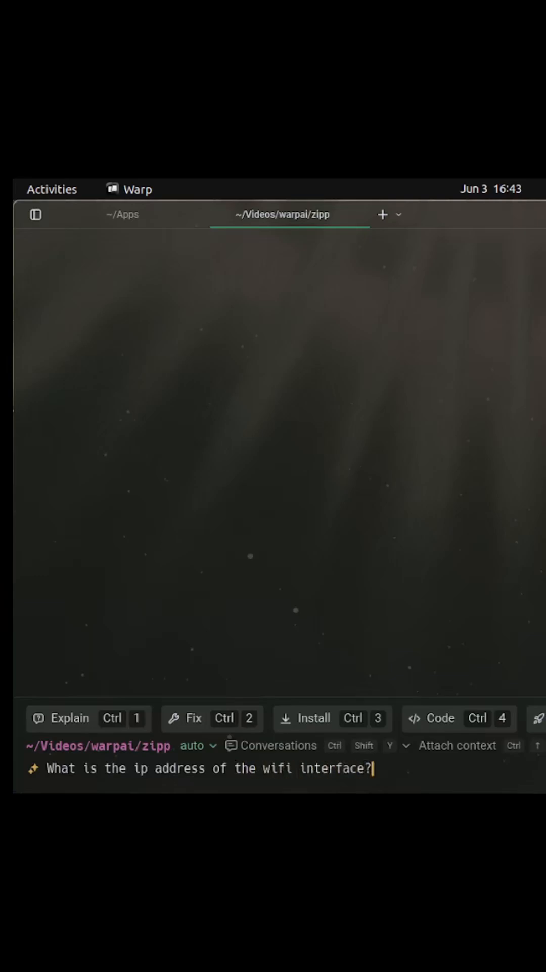
key("Return")
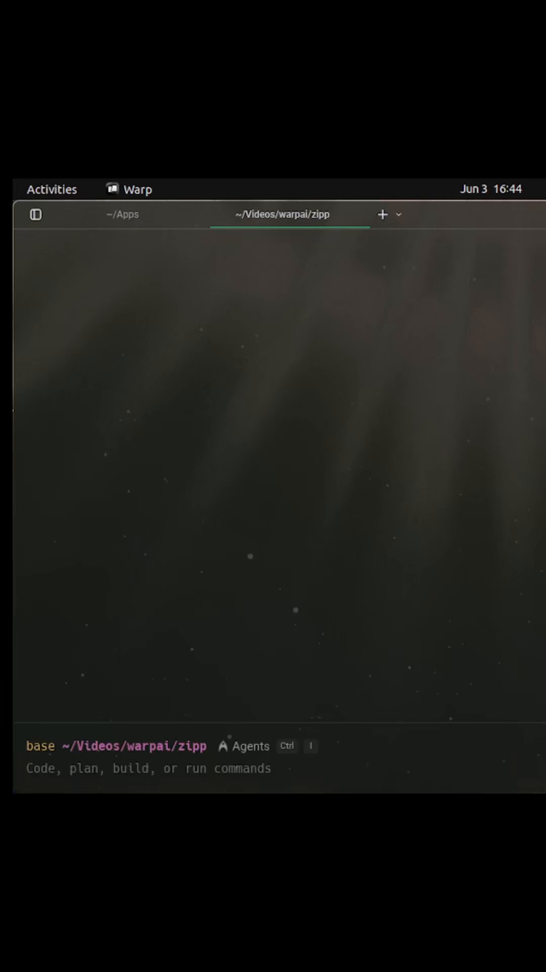
- Prompt the agent to build the binary-everest-subscribe React subscription page
type("perfor")
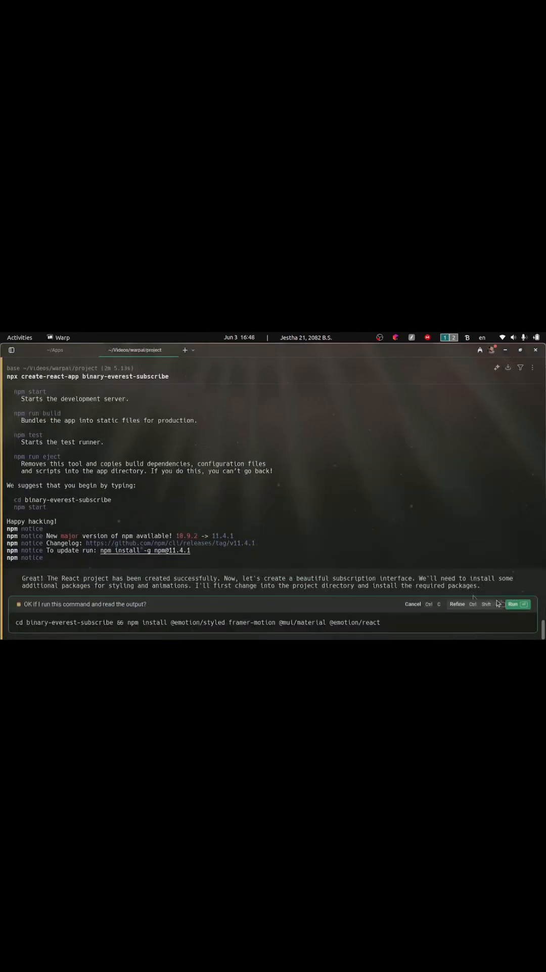
- Approve the npm install, apply the generated subscription interface code, and run npm start
left_click(515, 604)
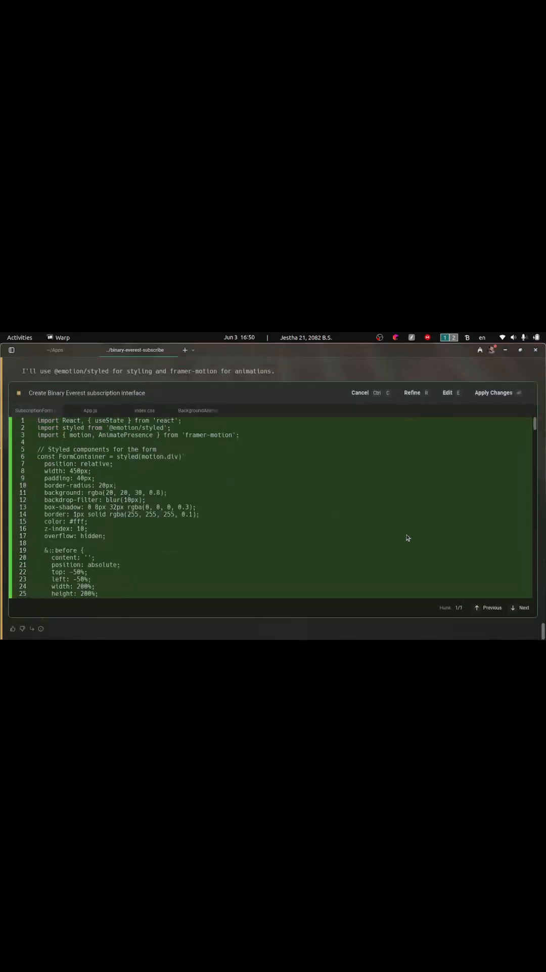
scroll("down", 3)
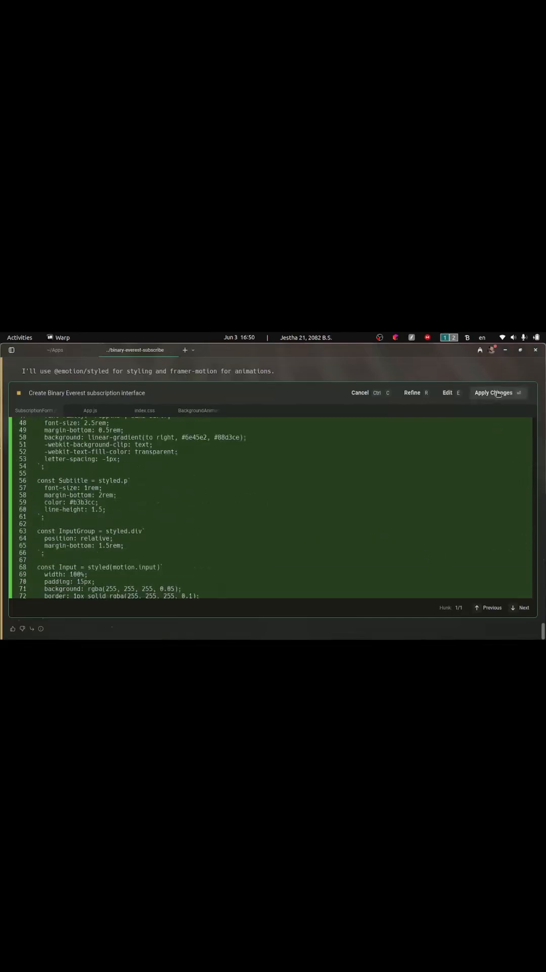
left_click(494, 392)
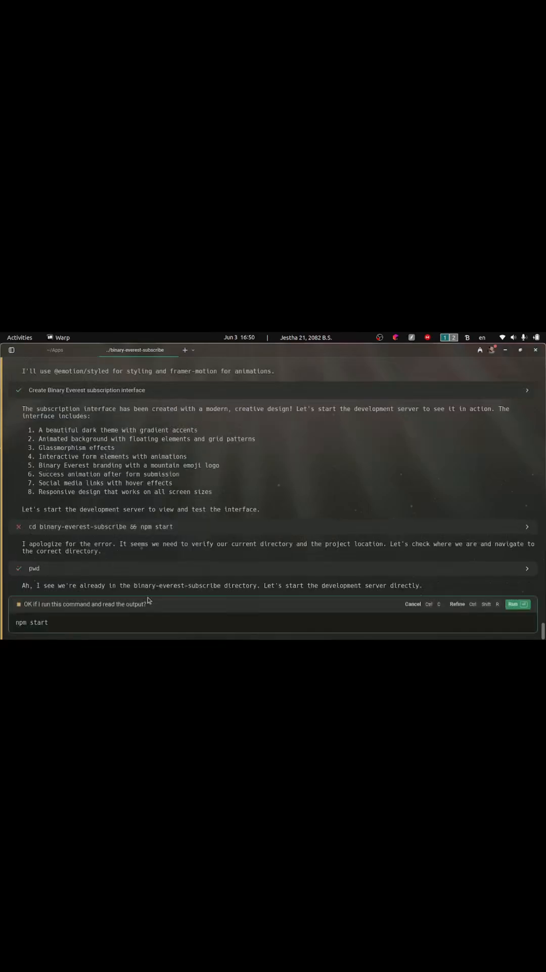
left_click(517, 604)
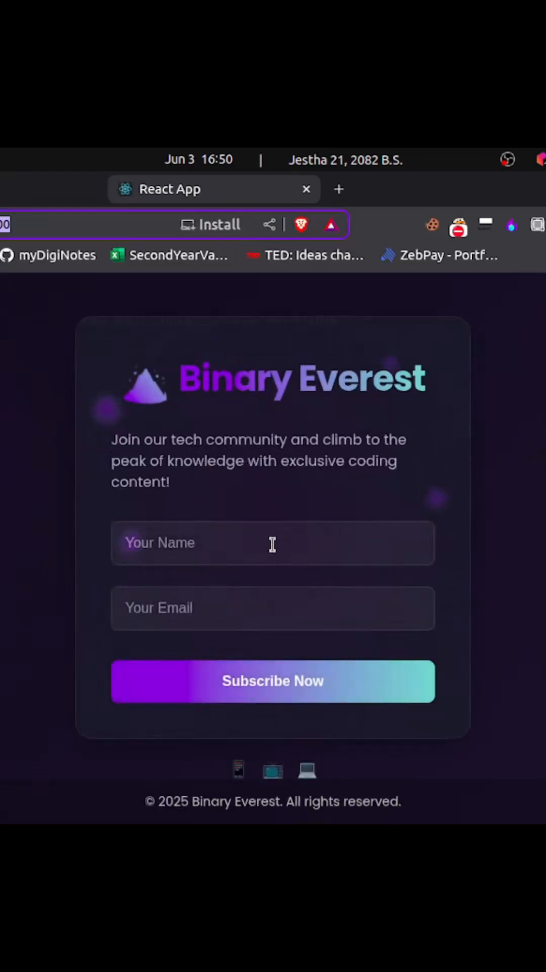
type("Falano D")
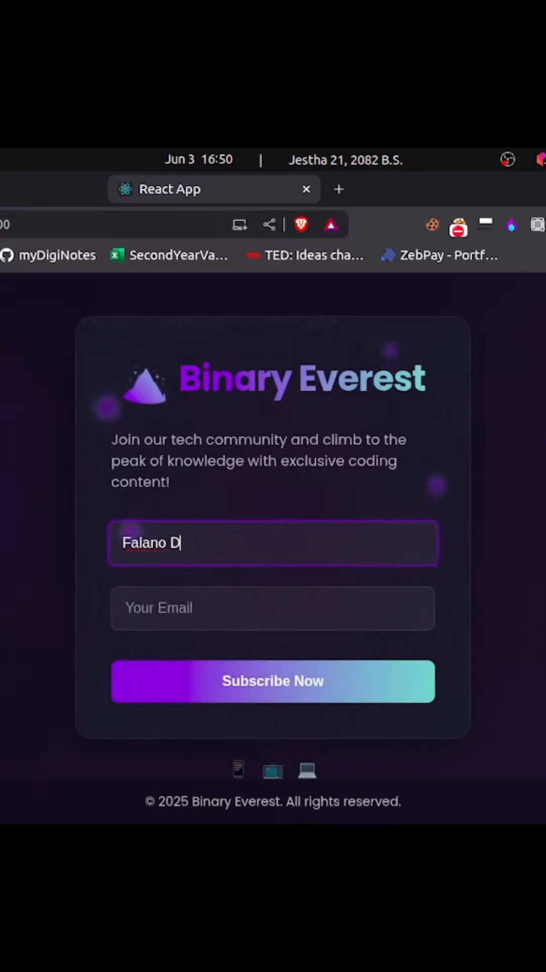
type("falano@diskano.com")
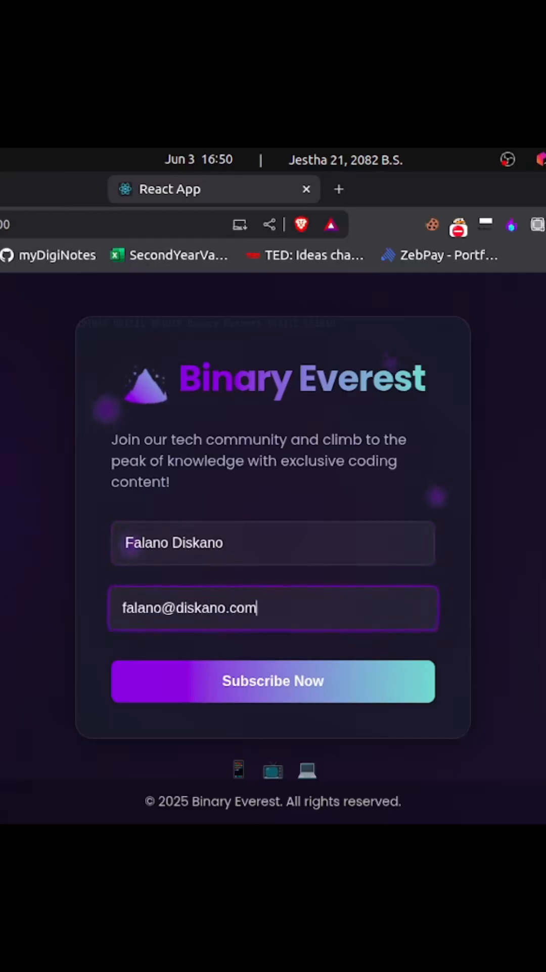
left_click(272, 680)
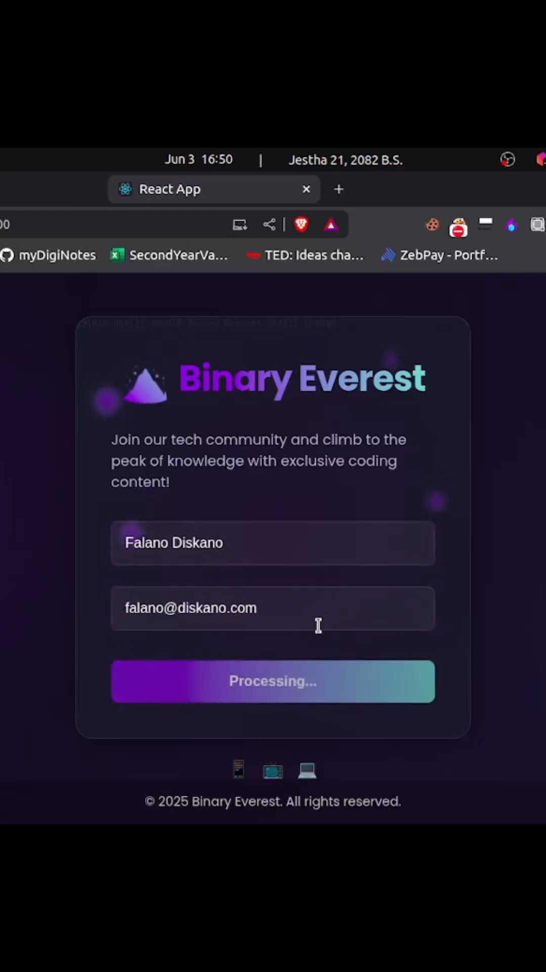
left_click(273, 680)
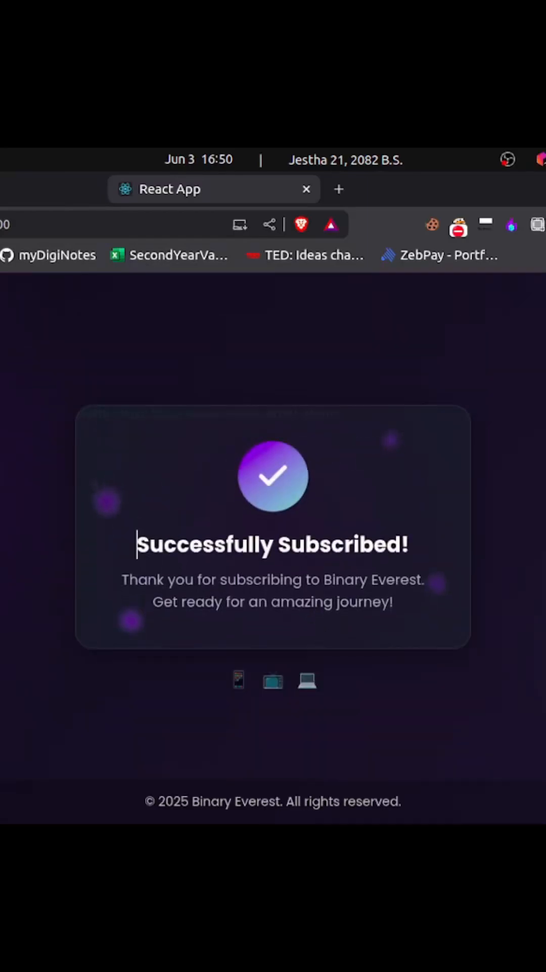